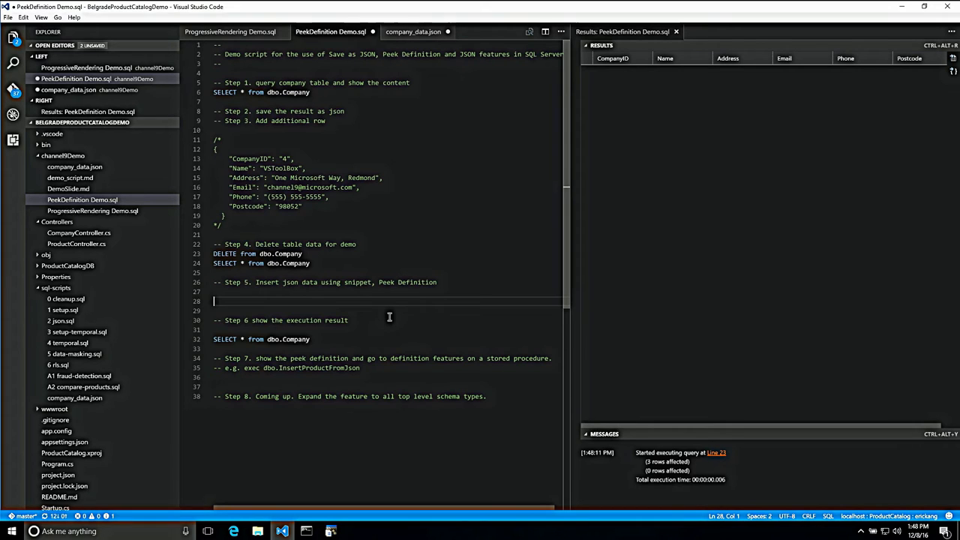
Step: Insert the channel9InsertFromOpenJSON snippet template on line 28, under the Step 5 comment
text(ch)
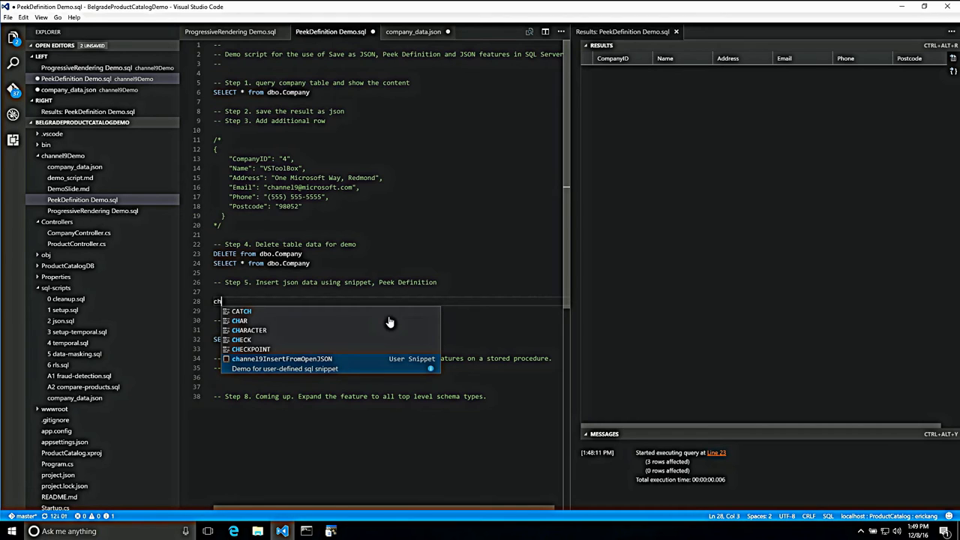
click(283, 358)
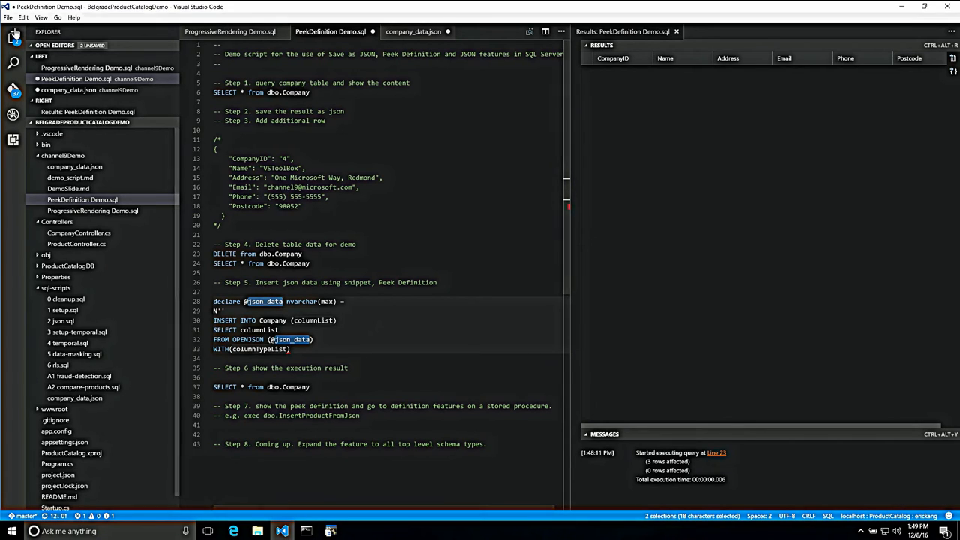
click(9, 17)
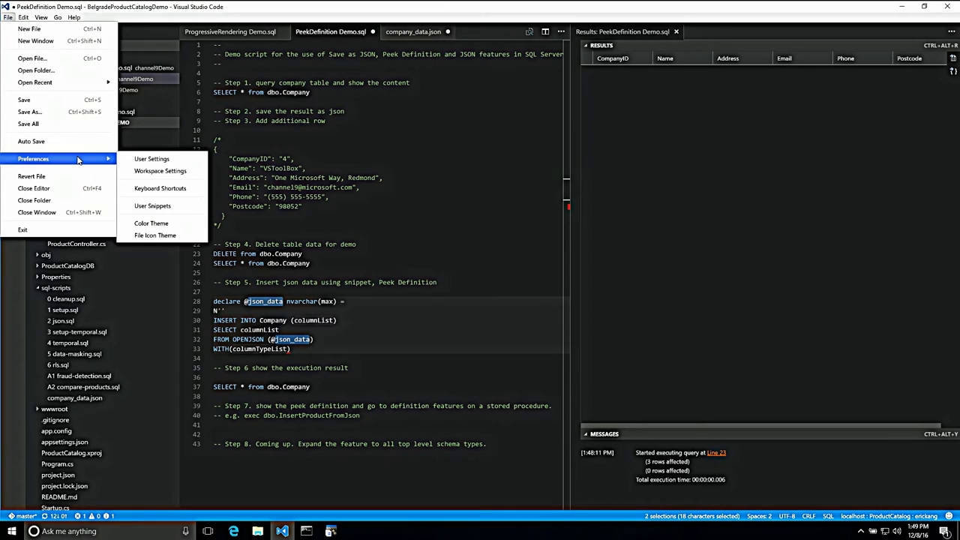
mouse_move(153, 205)
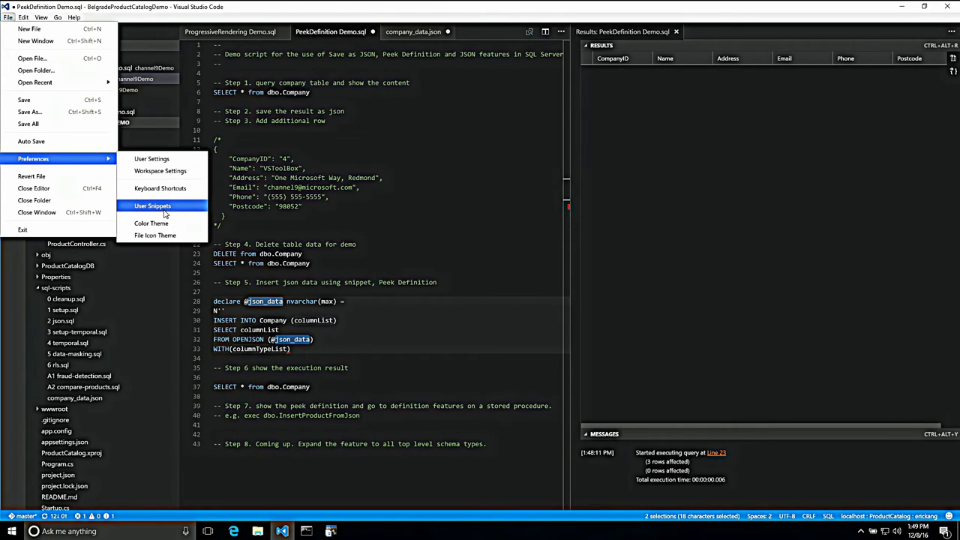
mouse_move(195, 210)
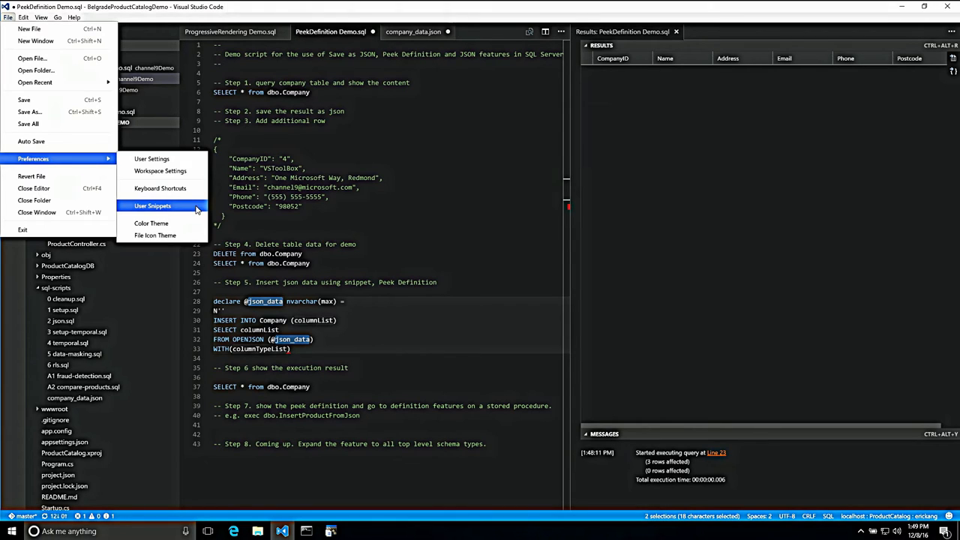
Step: Review the OpenJSON insert snippet in sql.json, then return to PeekDefinition Demo.sql
click(152, 205)
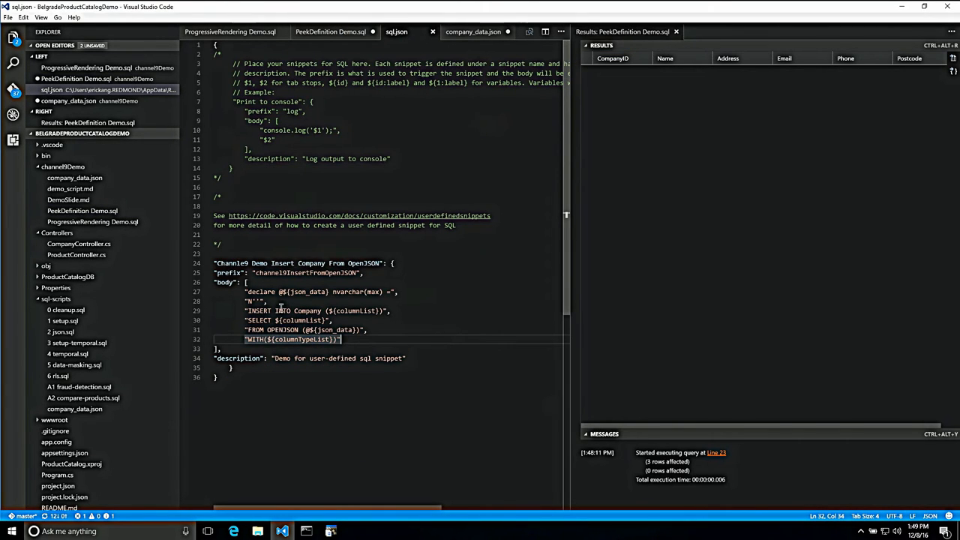
mouse_move(385, 247)
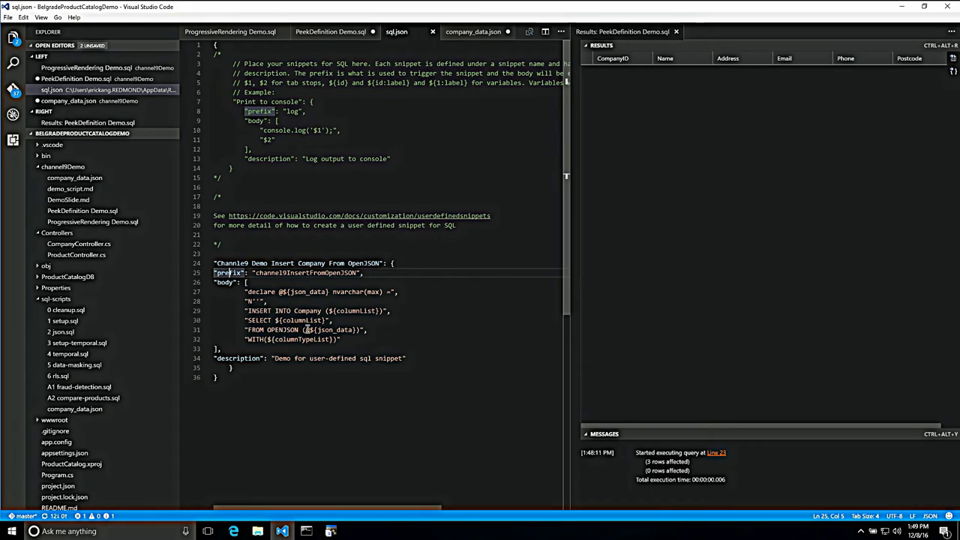
mouse_move(308, 360)
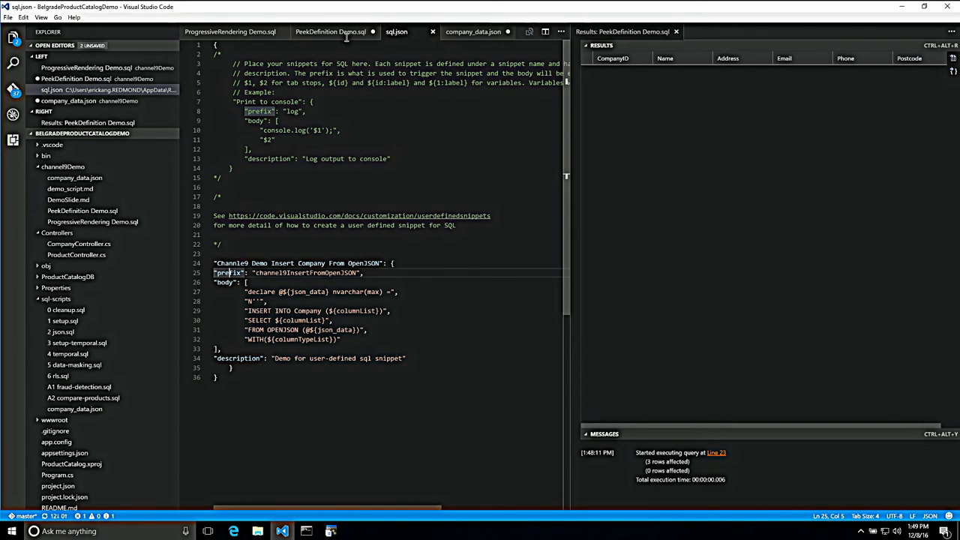
click(337, 32)
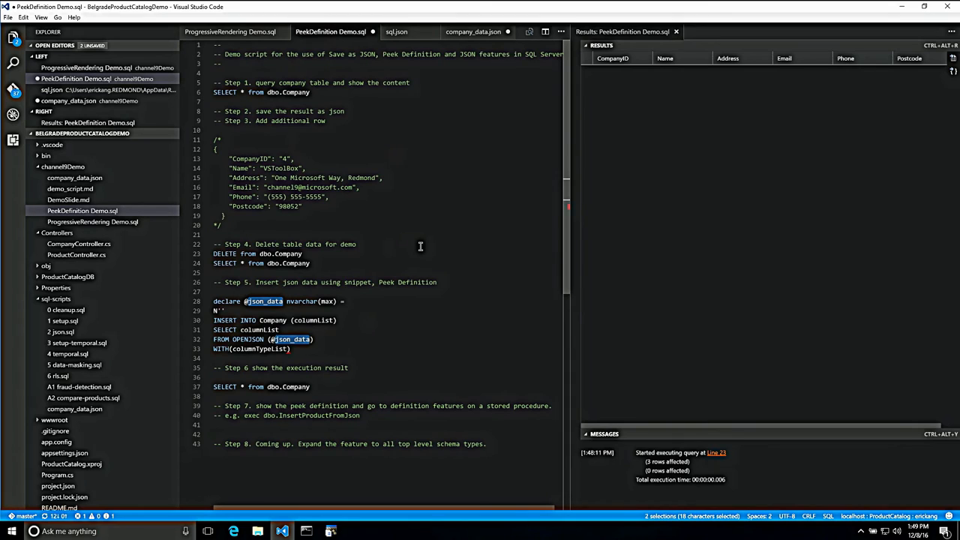
mouse_move(374, 327)
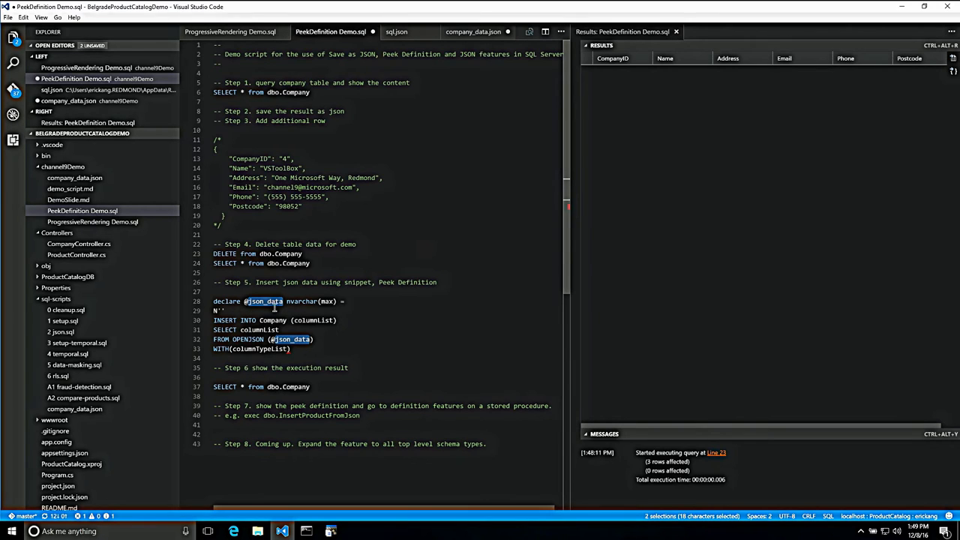
right_click(263, 301)
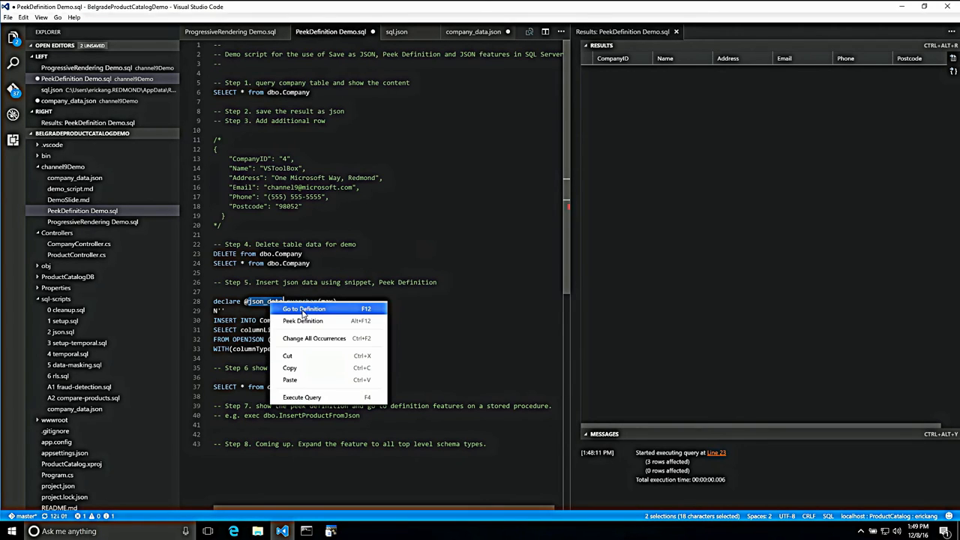
mouse_move(313, 338)
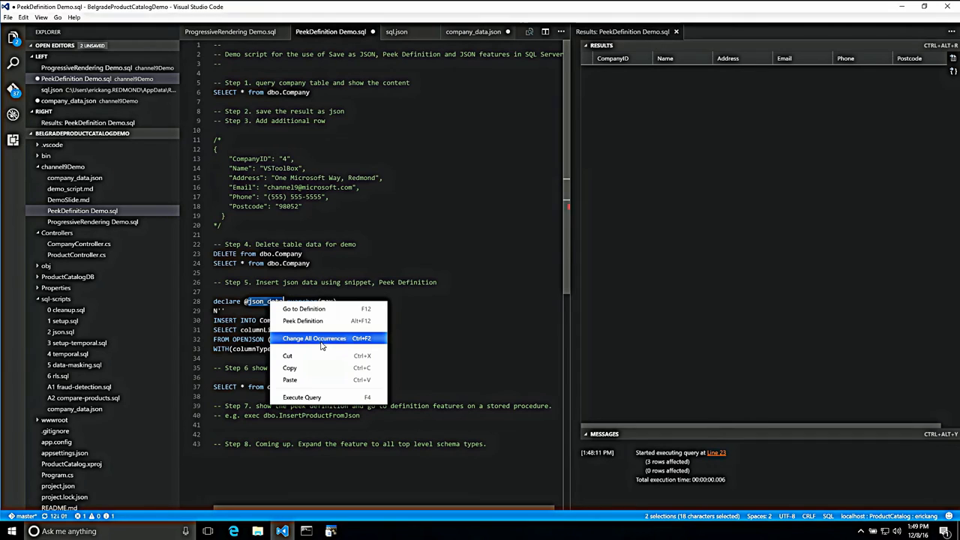
click(315, 338)
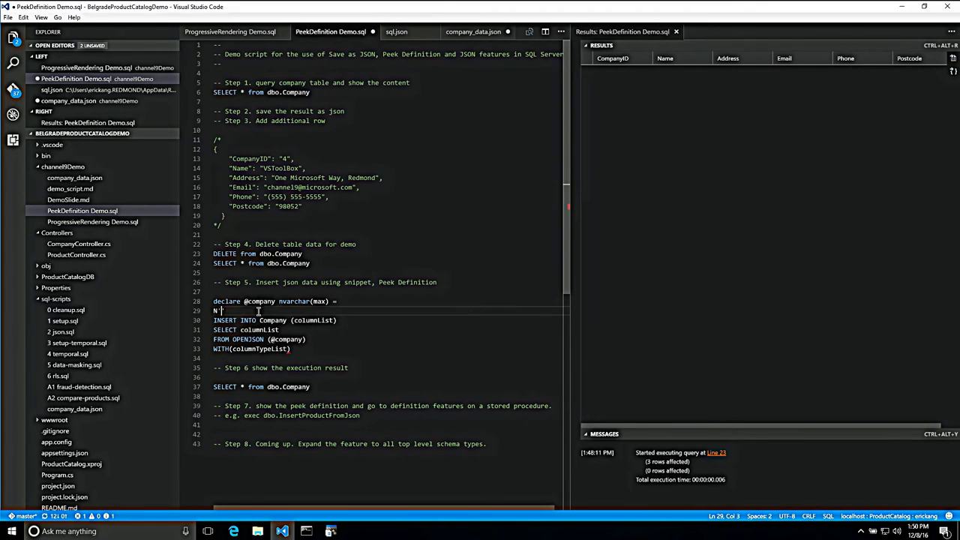
text(')
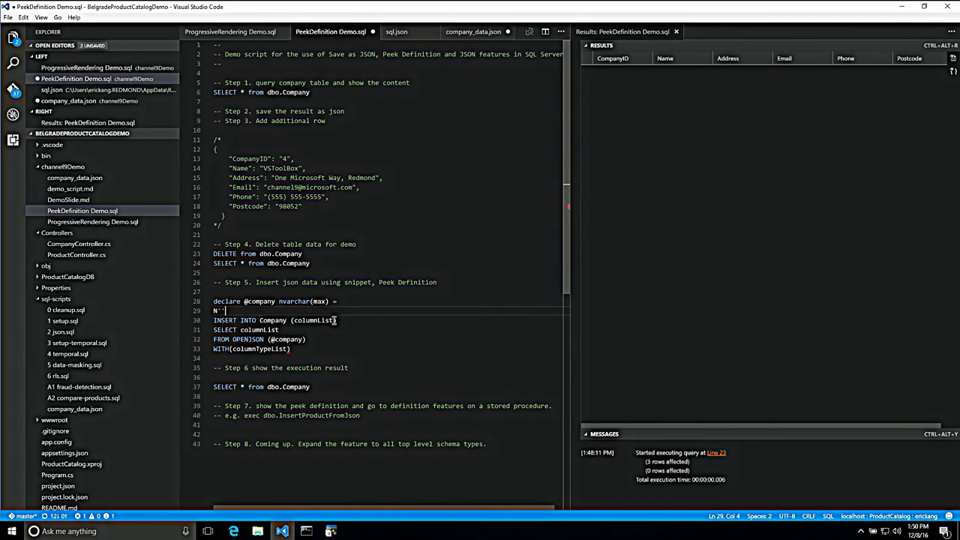
double_click(312, 321)
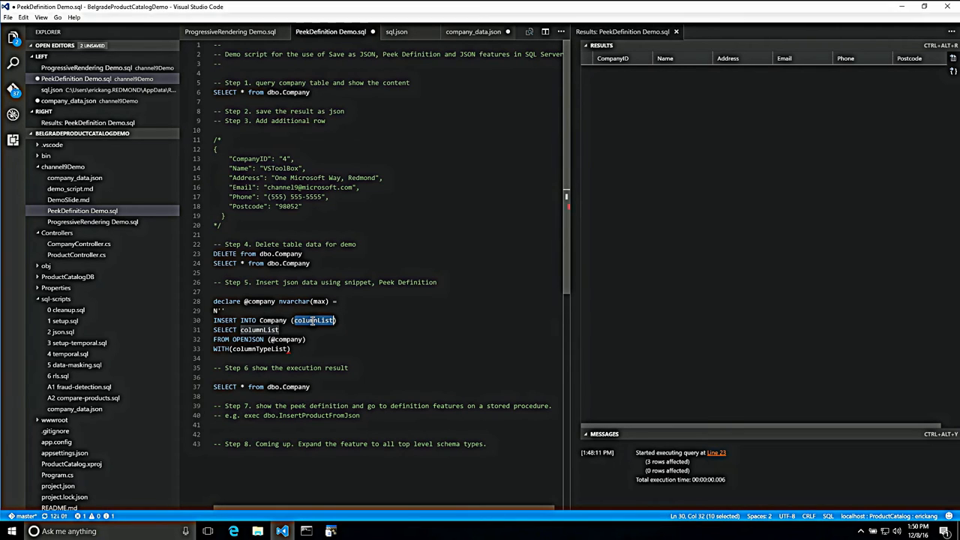
click(403, 32)
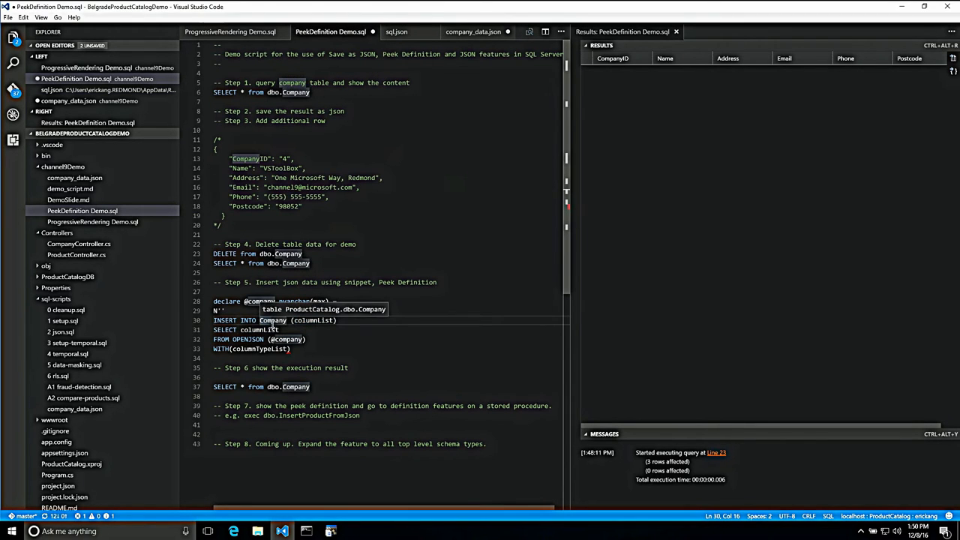
Step: Peek the Company table's CREATE TABLE definition inline with Peek Definition
right_click(271, 320)
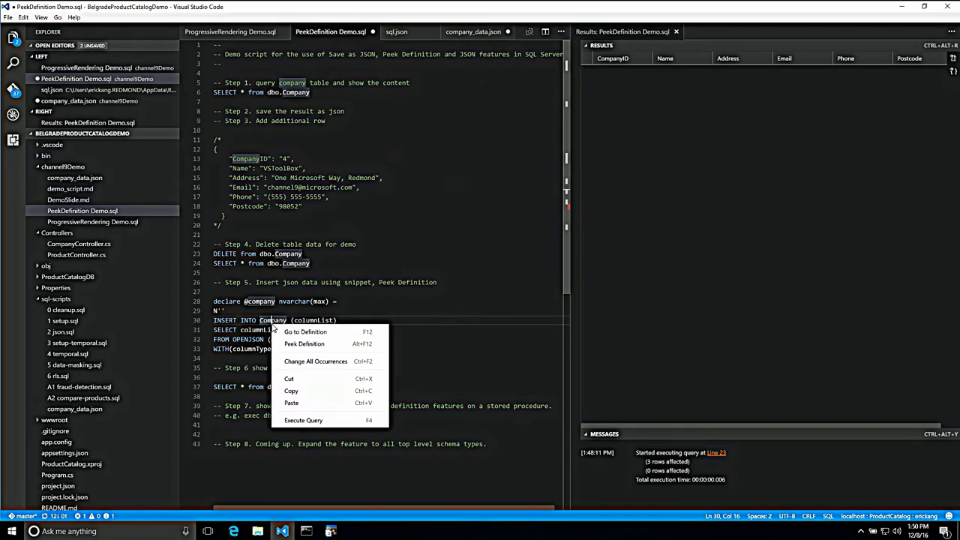
mouse_move(304, 344)
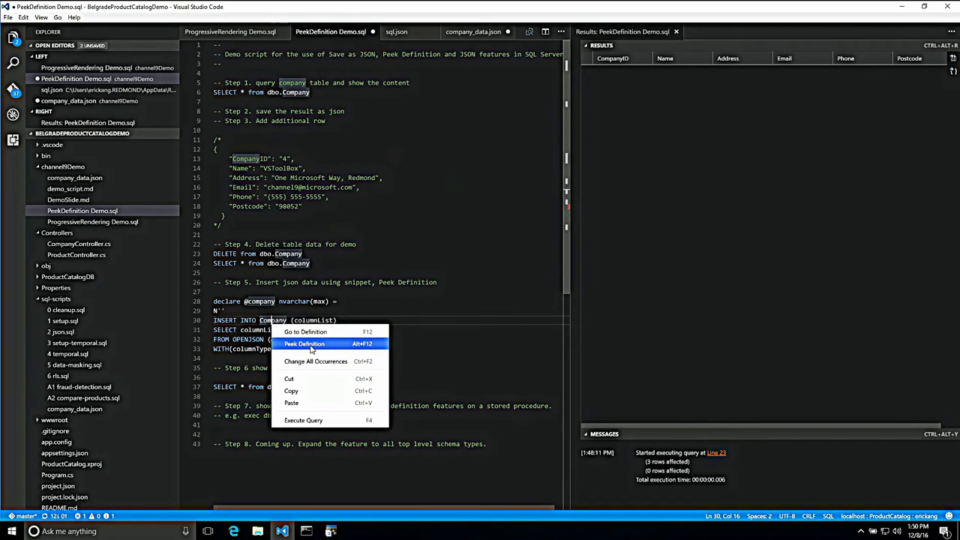
mouse_move(313, 345)
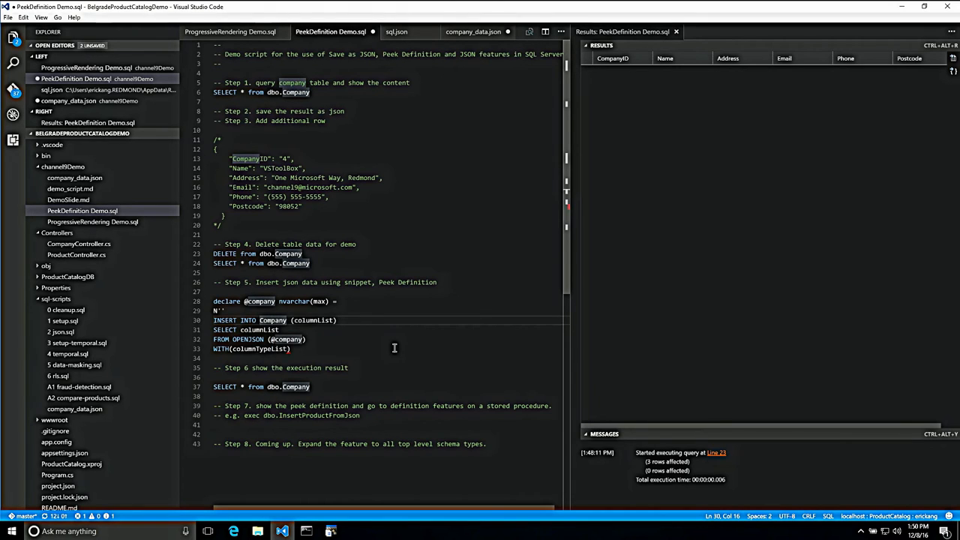
click(272, 320)
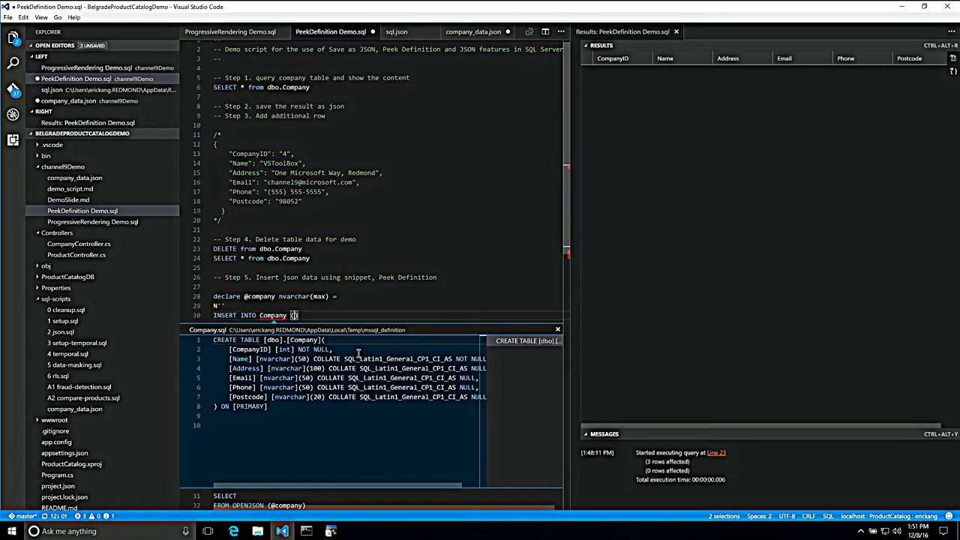
Step: List the six Company columns, including Name, Address, Email and Postcode, in INSERT and SELECT
text(com)
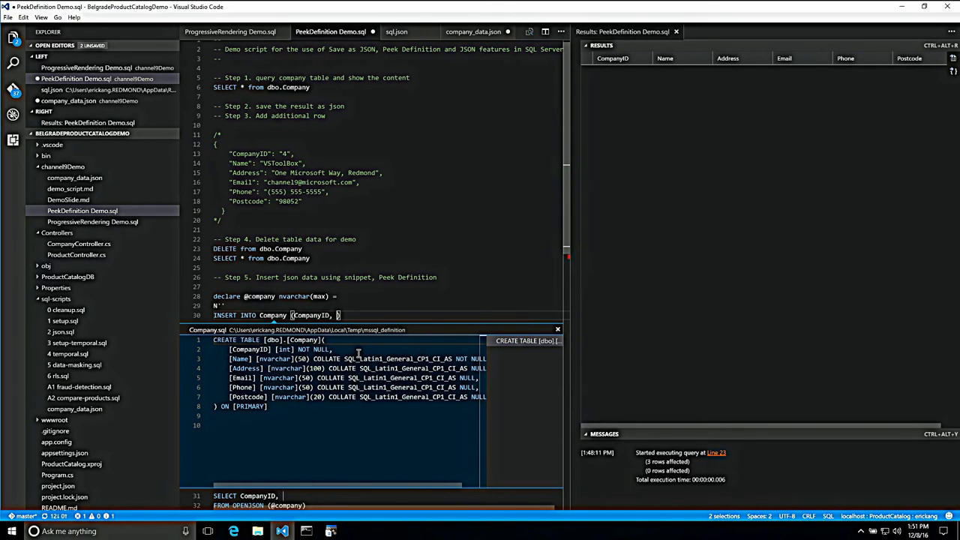
text(Name,)
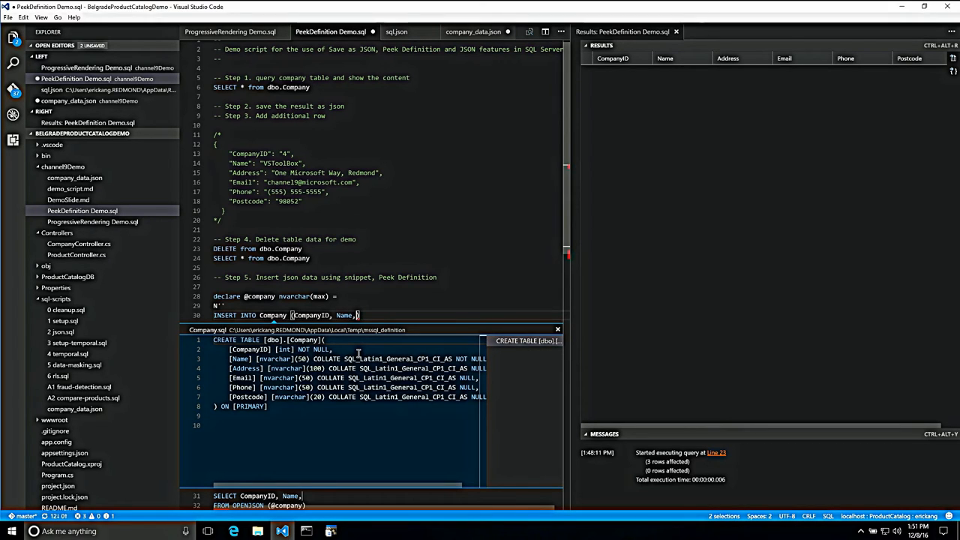
text(Address)
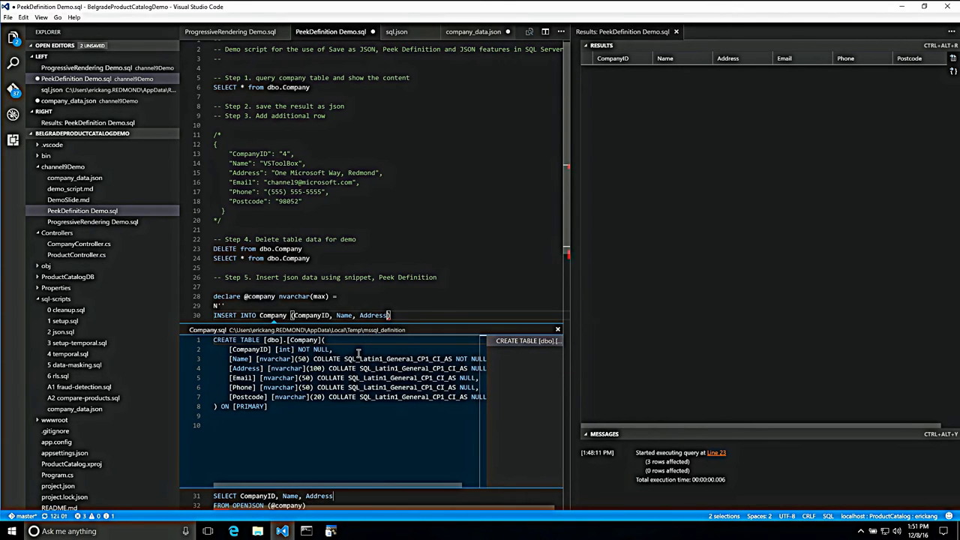
text(, Email, Phone,)
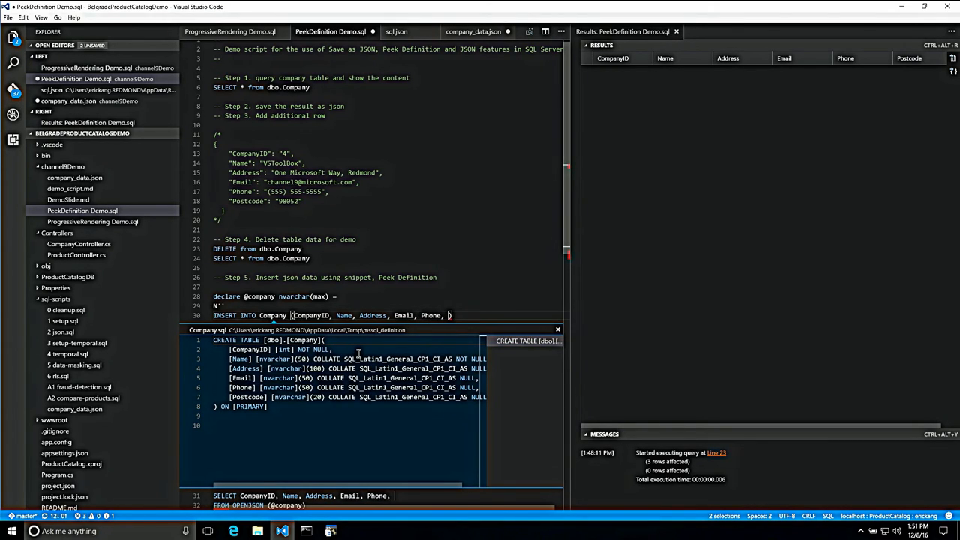
text(pps)
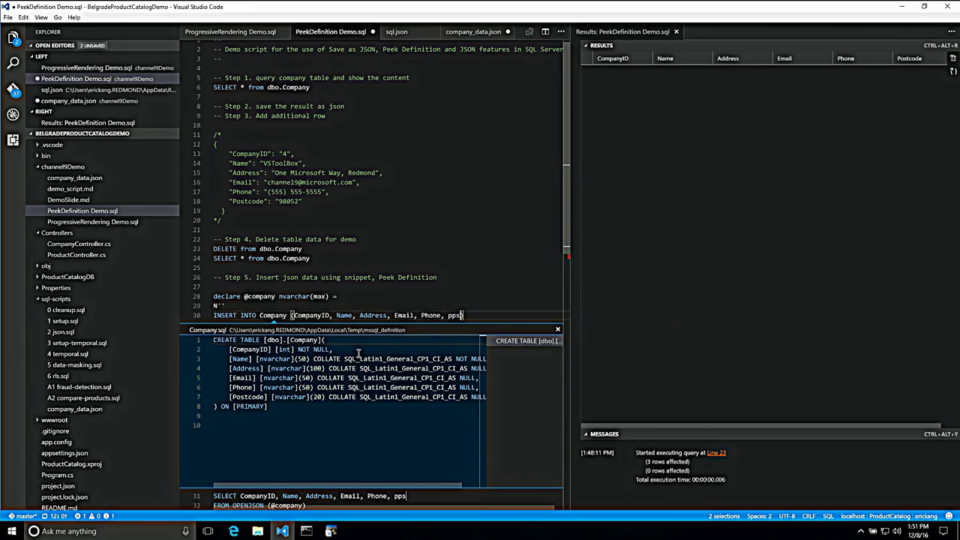
text(os)
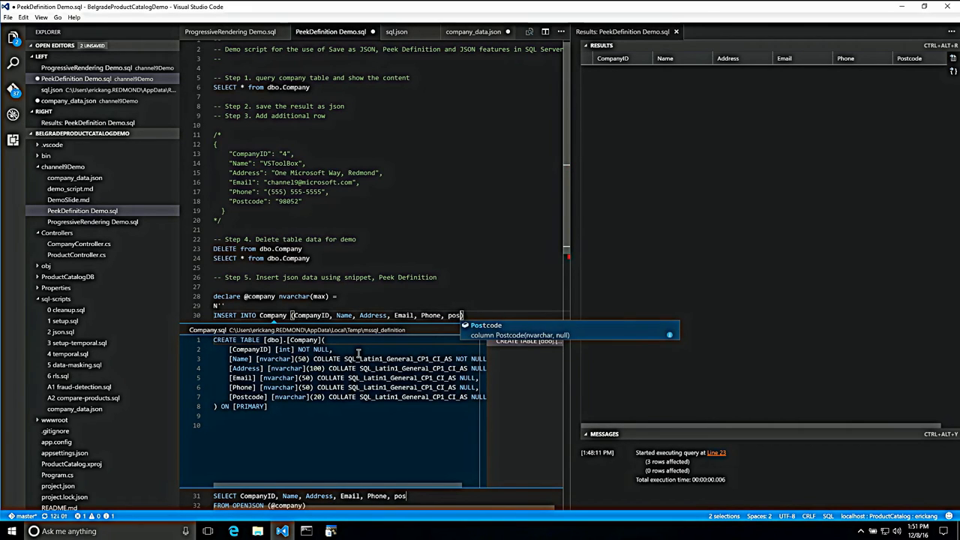
key(Tab)
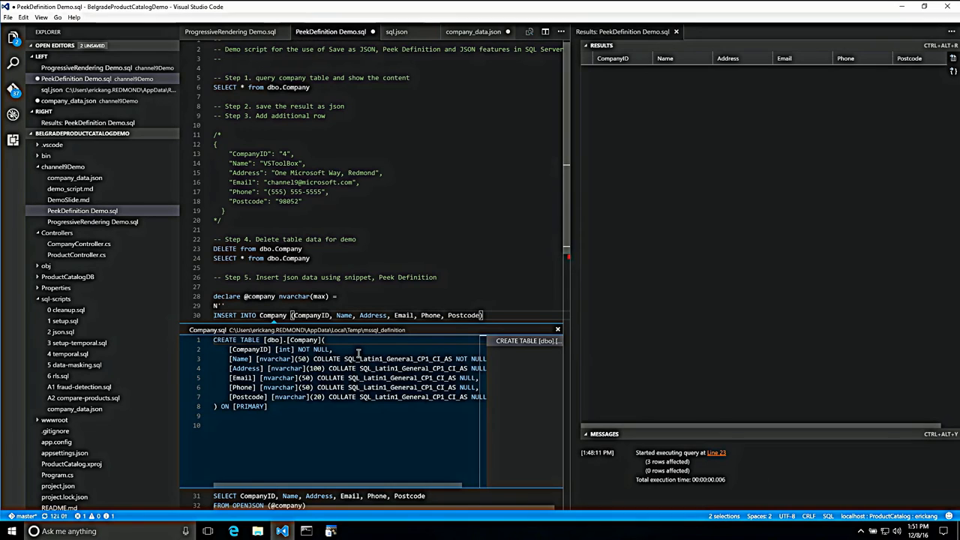
mouse_move(429, 302)
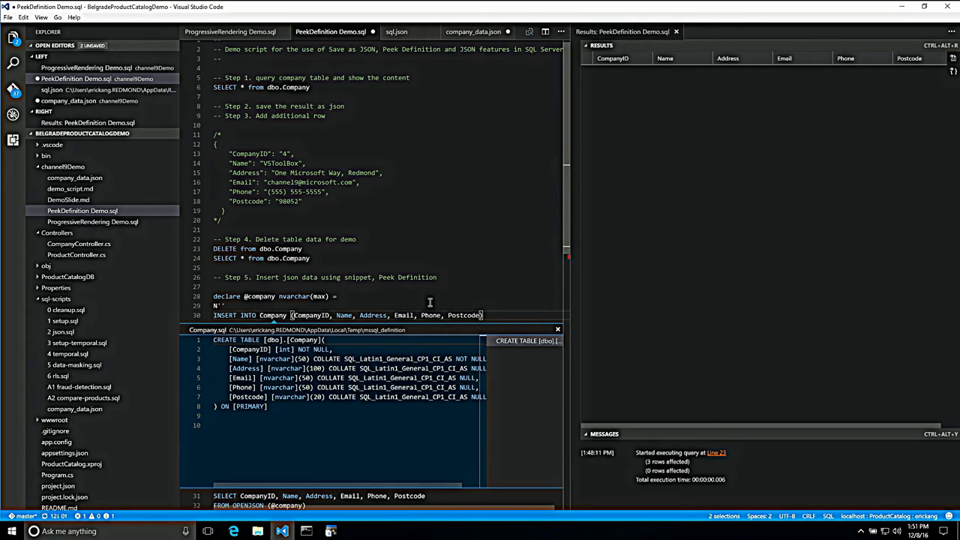
scroll(down, 3)
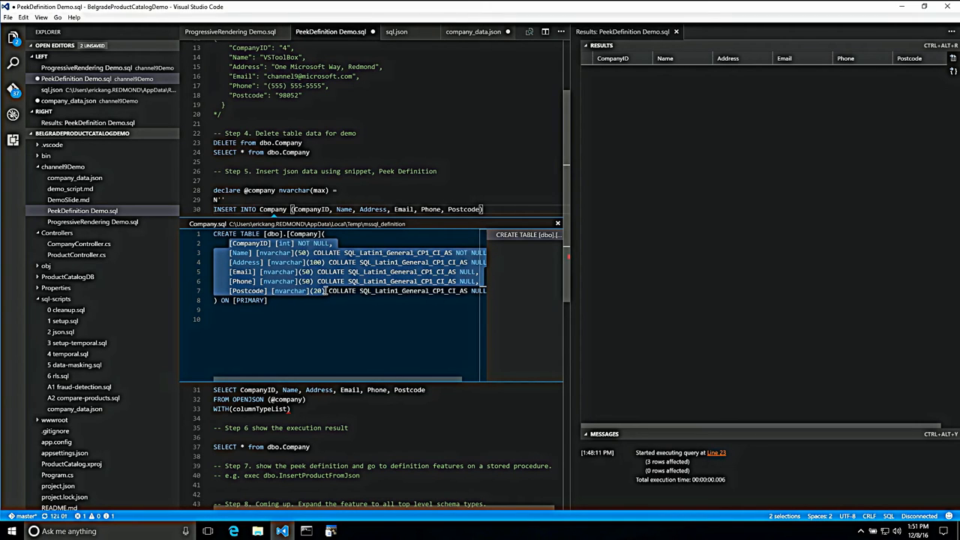
Step: Paste the Company column definitions with data types over WITH(columnTypeList)
click(6, 528)
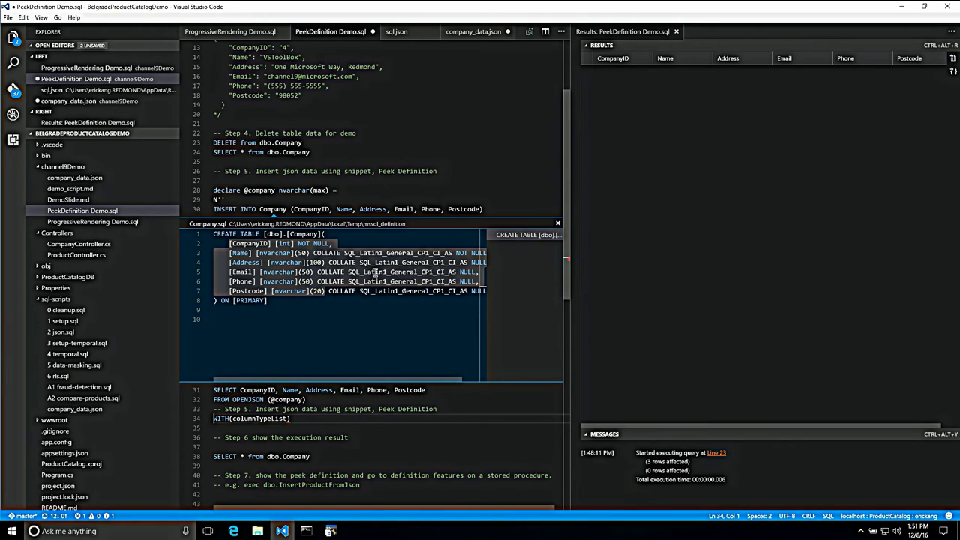
right_click(375, 281)
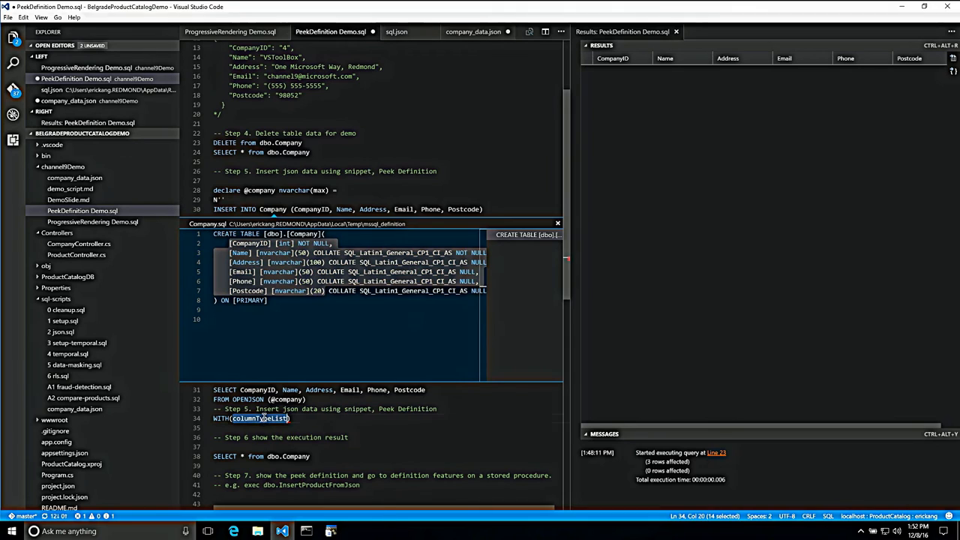
right_click(259, 418)
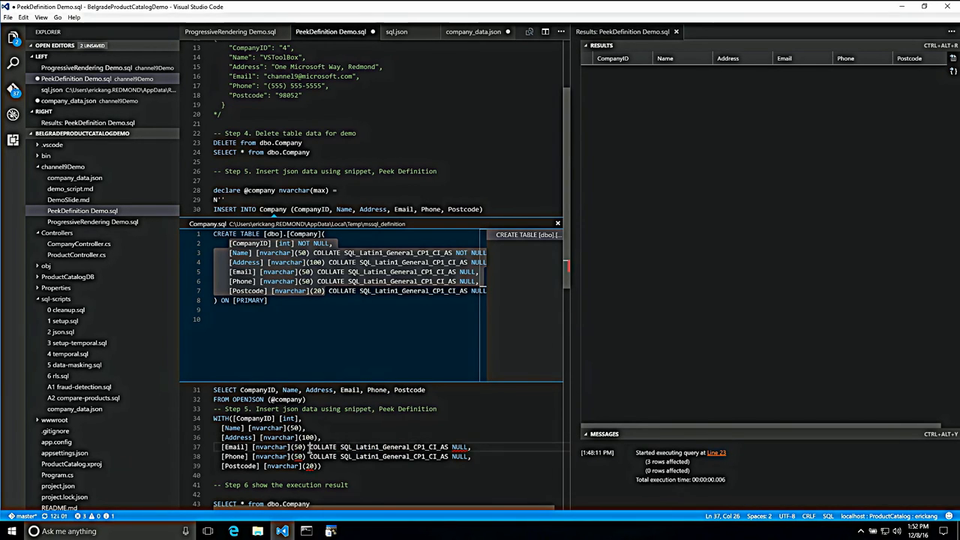
Step: Delete every COLLATE SQL_Latin1_General_CP1_CI_AS clause and the leftover NULL from the WITH list
double_click(321, 447)
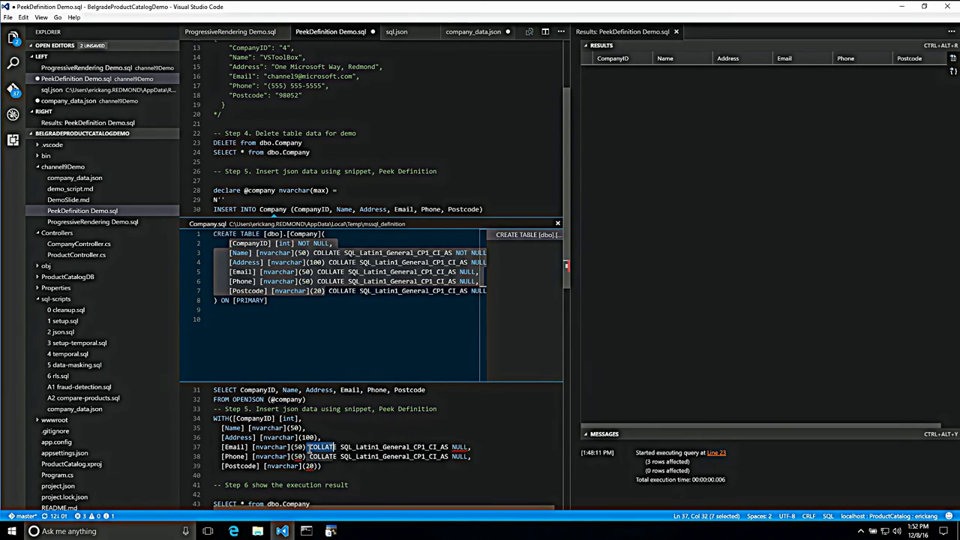
drag(309, 447, 426, 447)
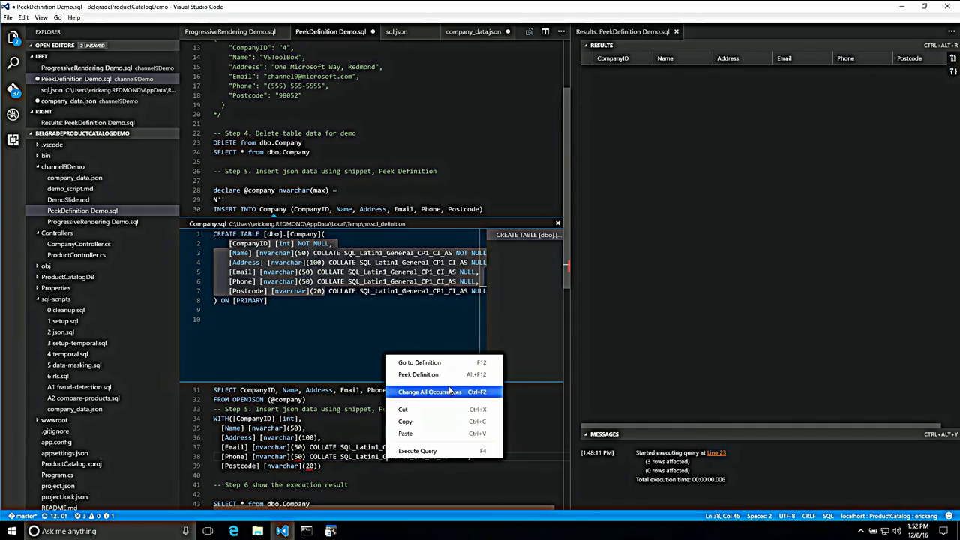
click(428, 392)
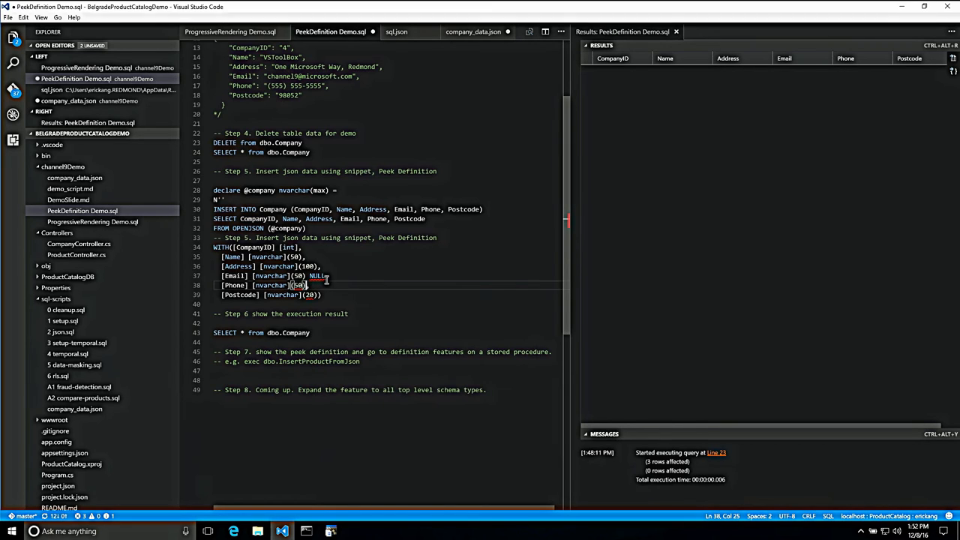
double_click(318, 275)
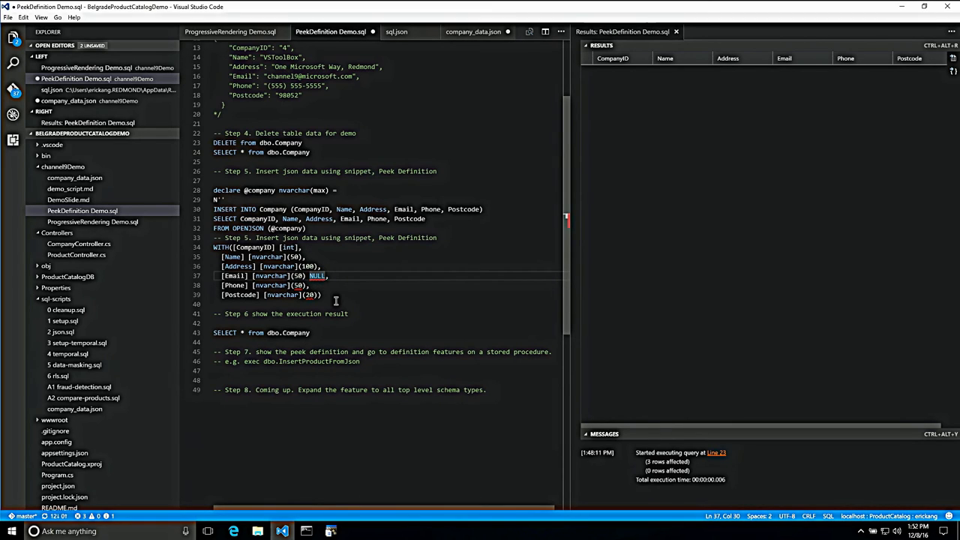
mouse_move(336, 301)
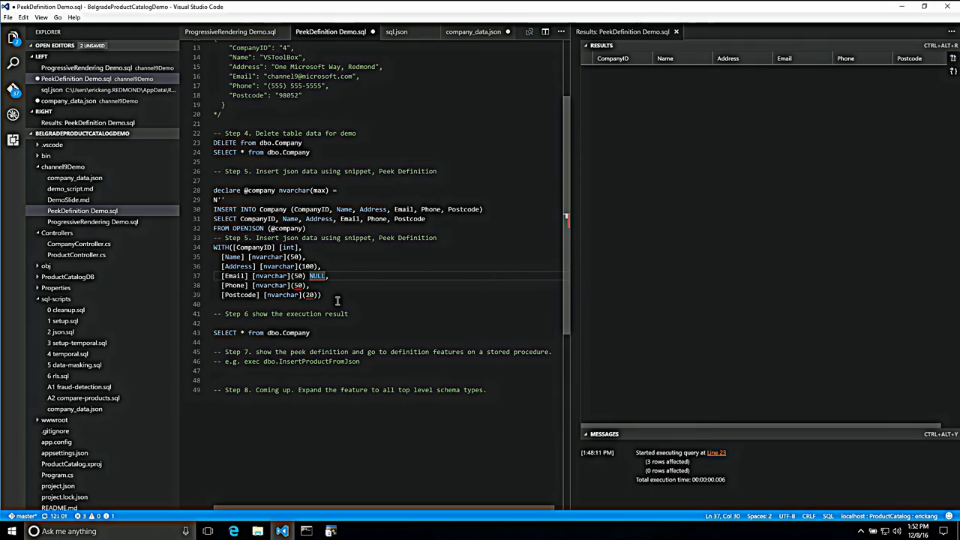
mouse_move(354, 295)
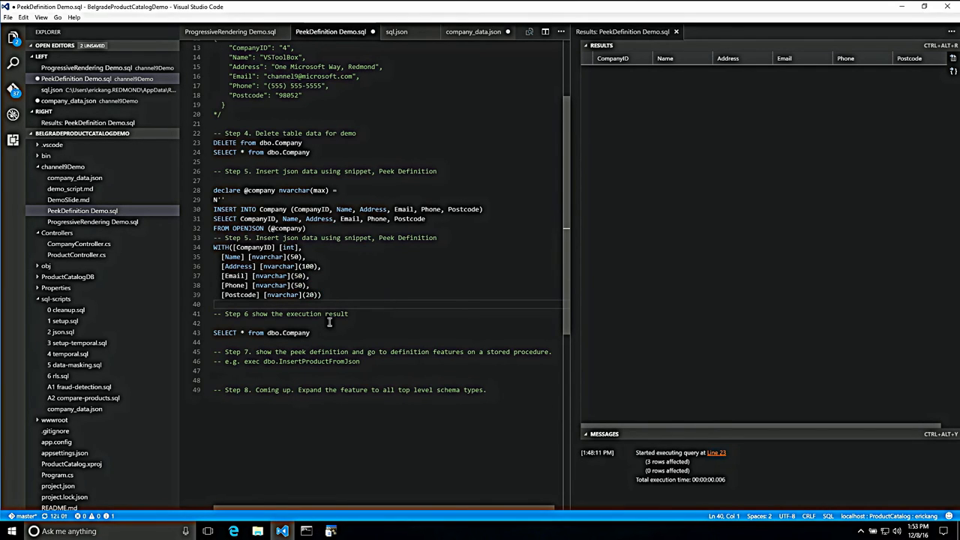
click(479, 32)
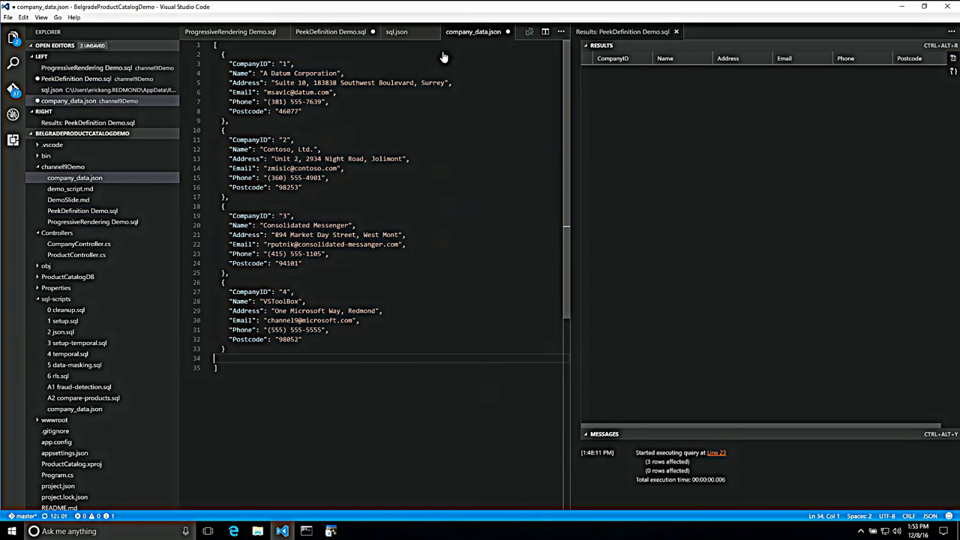
mouse_move(352, 188)
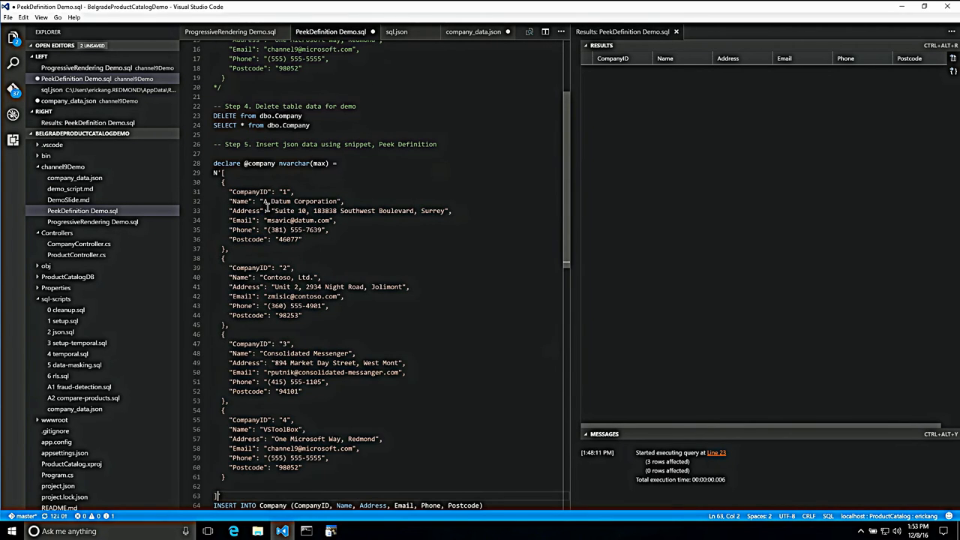
mouse_move(435, 250)
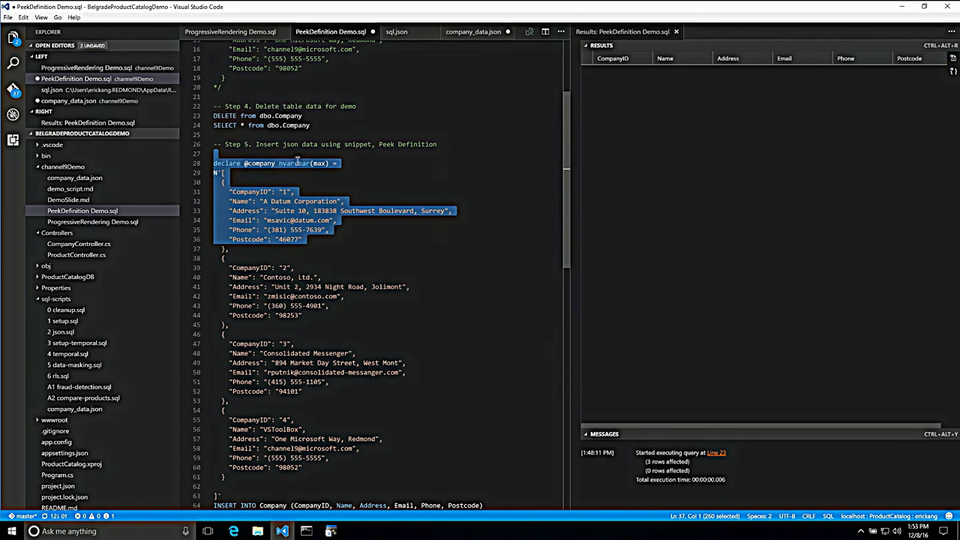
scroll(down, 3)
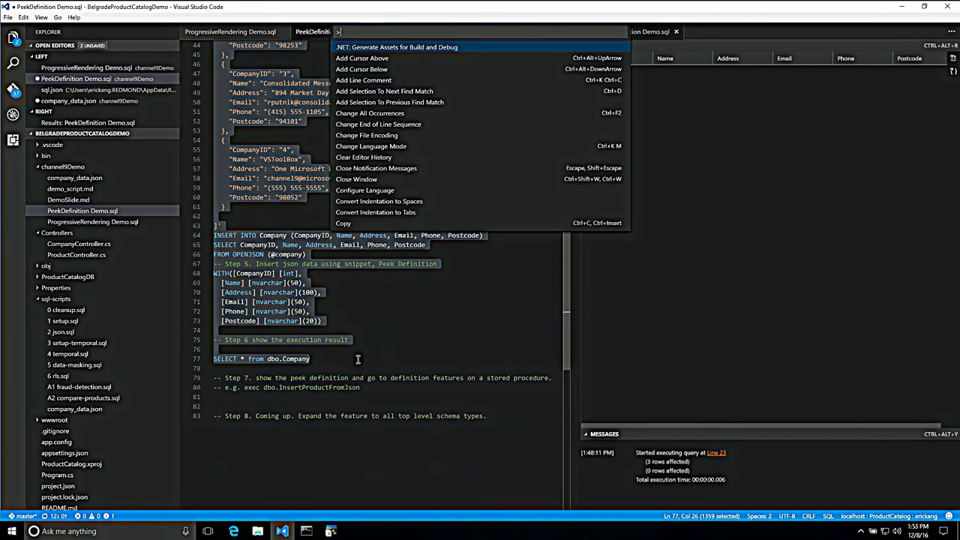
key(Escape)
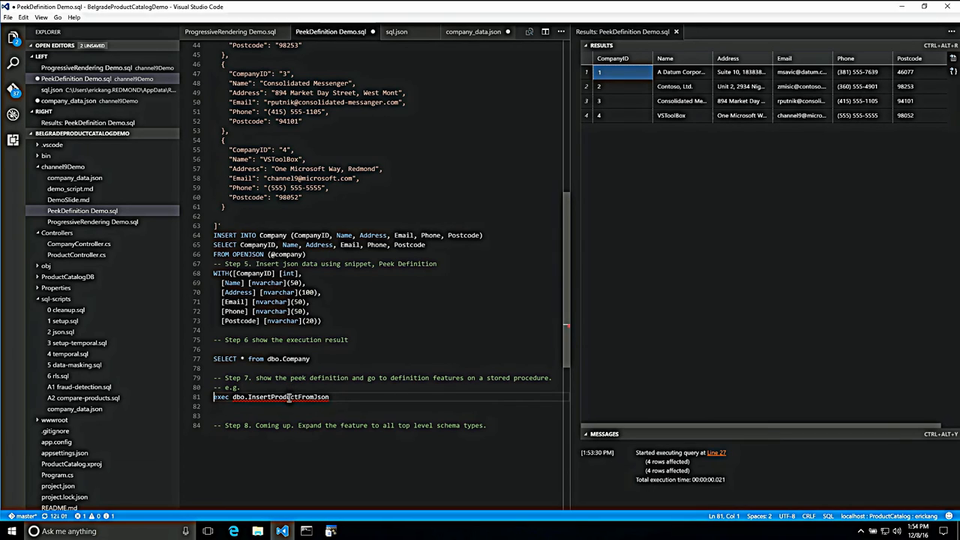
Step: Open dbo.InsertProductFromJson's definition in its own tab with Go to Definition
right_click(291, 397)
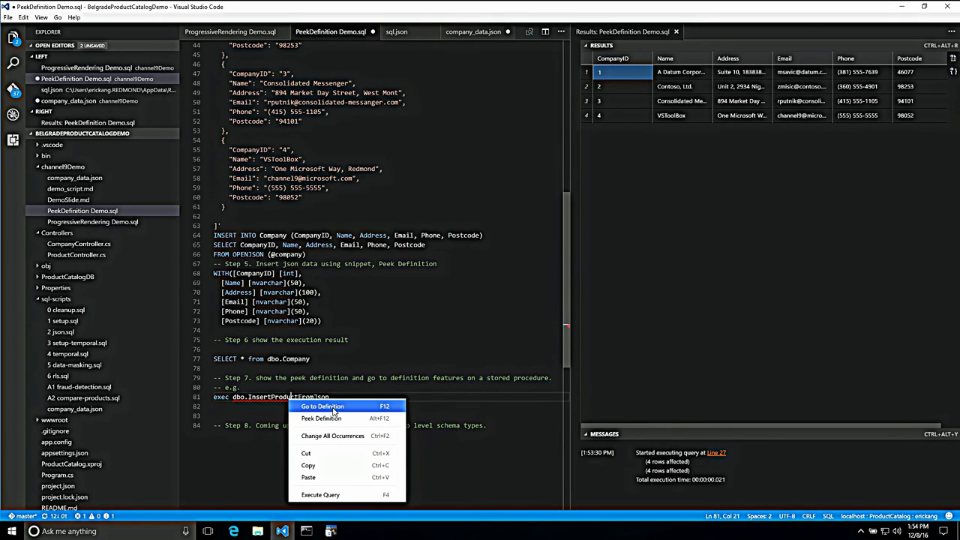
click(323, 406)
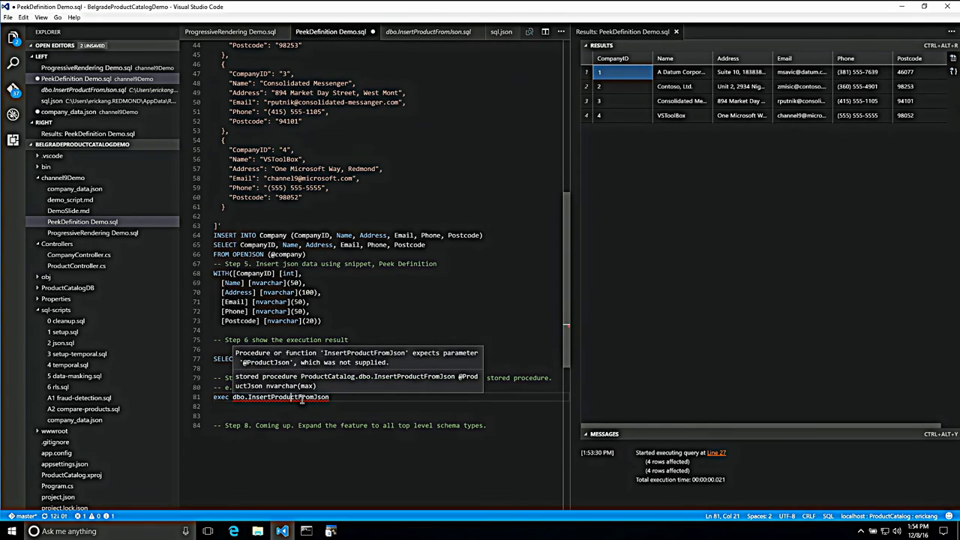
click(280, 396)
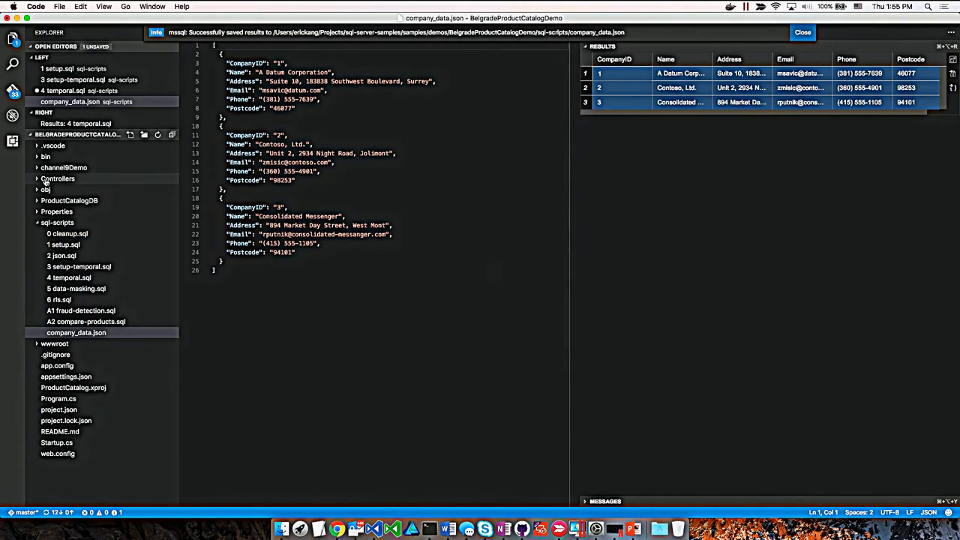
Step: Open ProgressiveRendering Demo.sql and connect it to localhost ProductCatalog via MS SQL: Connect
click(63, 167)
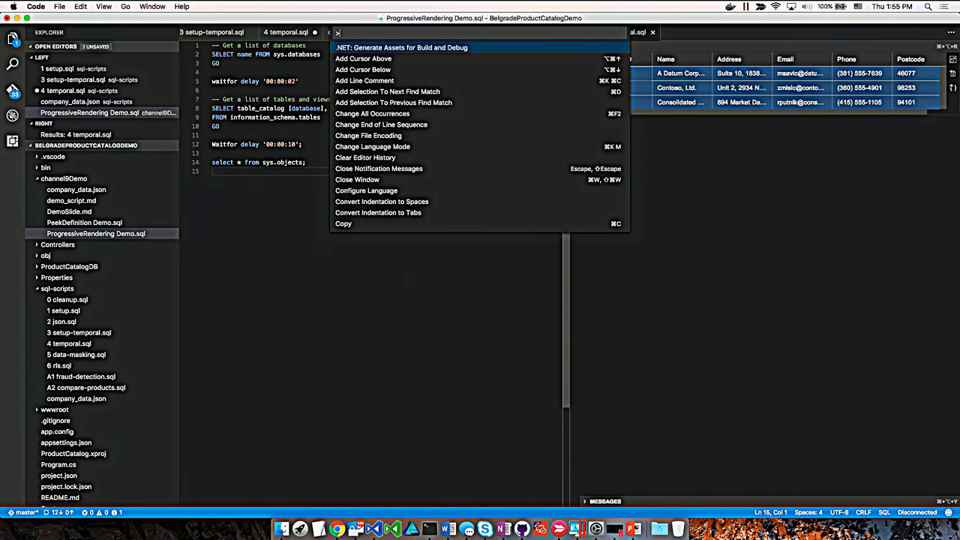
text(sqlon)
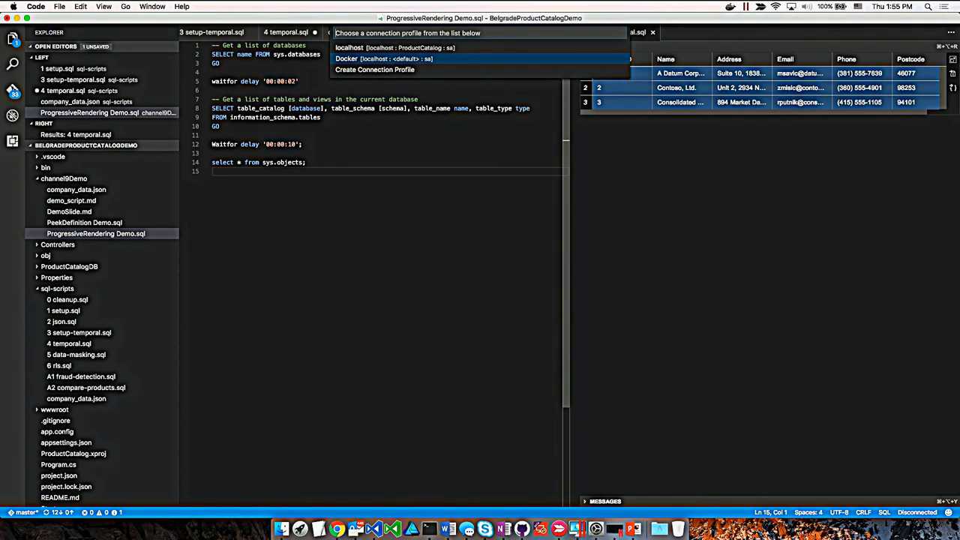
click(375, 48)
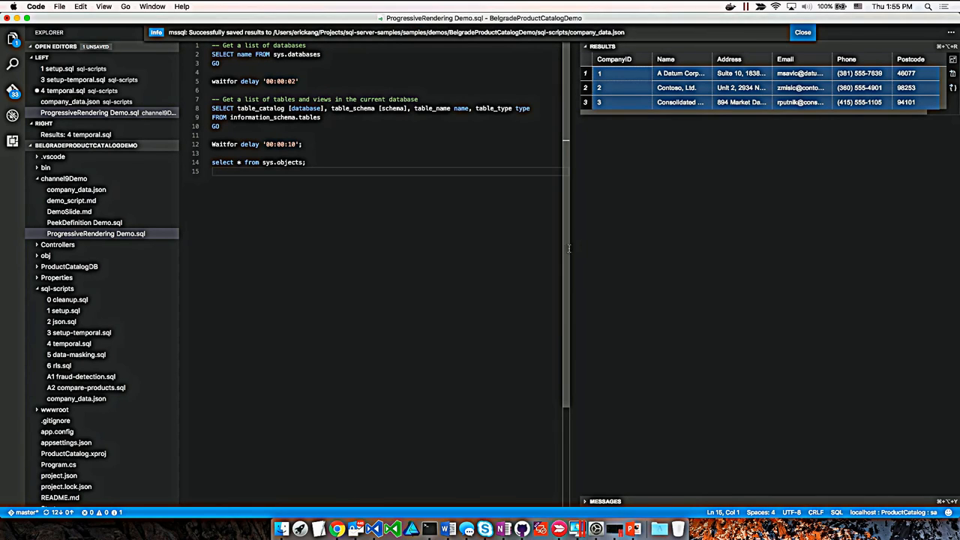
click(805, 32)
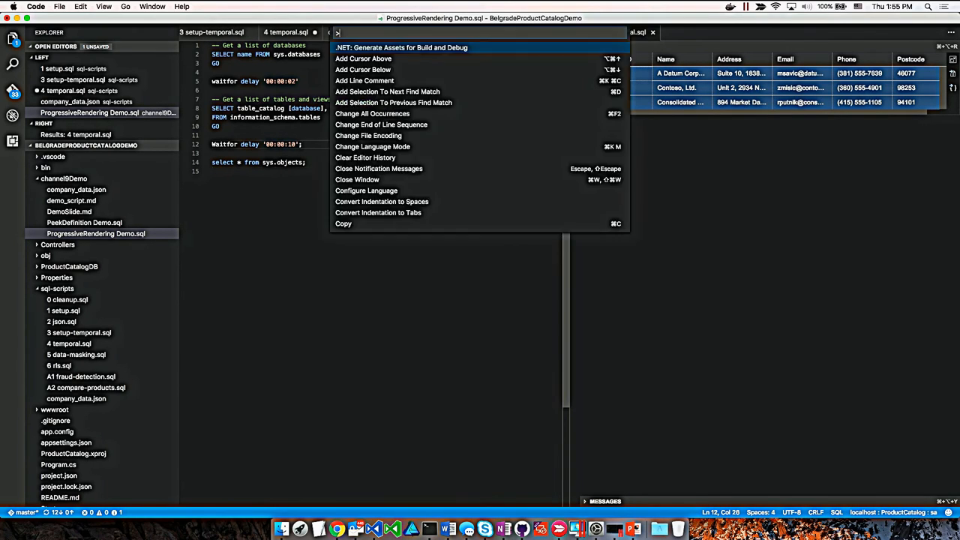
text(sql)
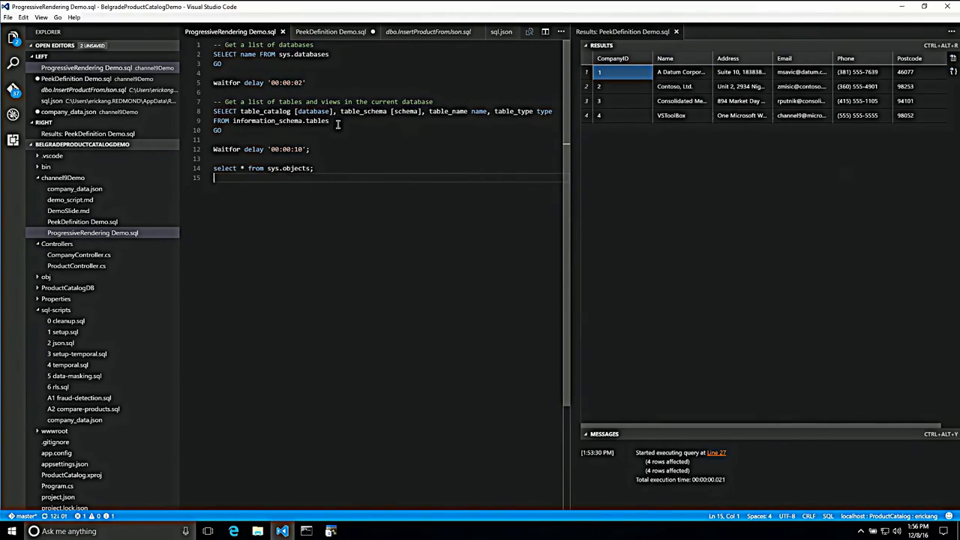
Step: Execute the ProgressiveRendering script with MS SQL: Execute Query from the Command Palette
text(>sql)
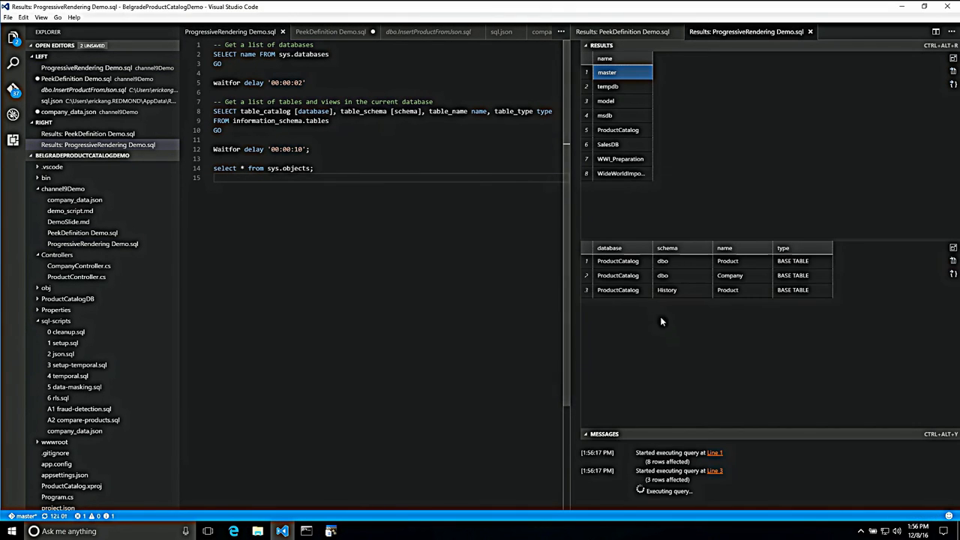
mouse_move(688, 346)
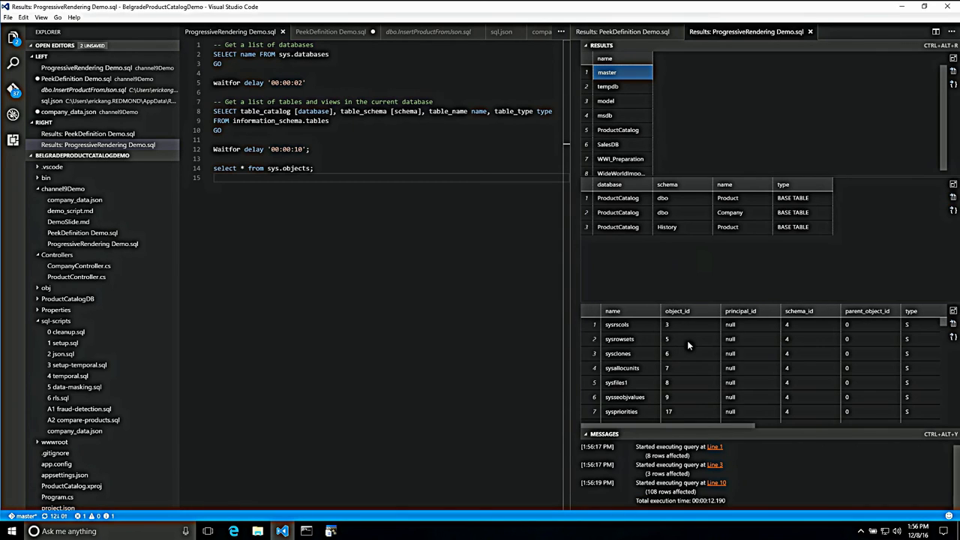
mouse_move(746, 435)
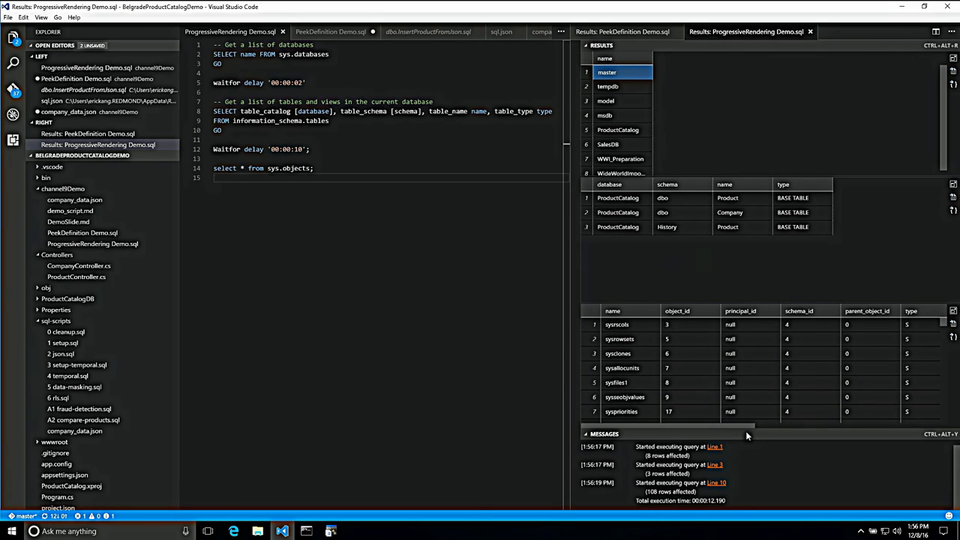